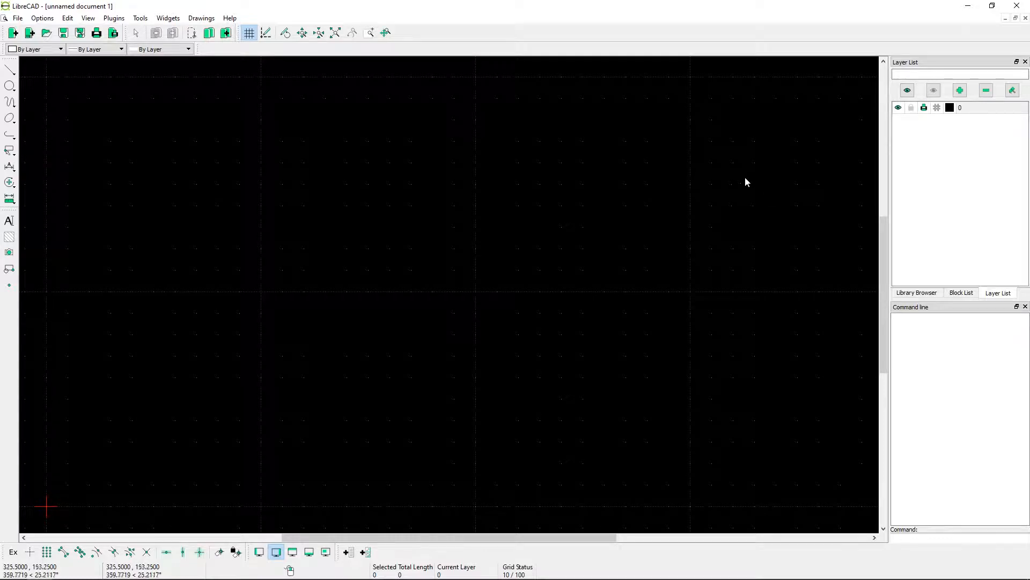
Step: Draw a circle centred at 0,0 with radius 1 from the command line
click(923, 541)
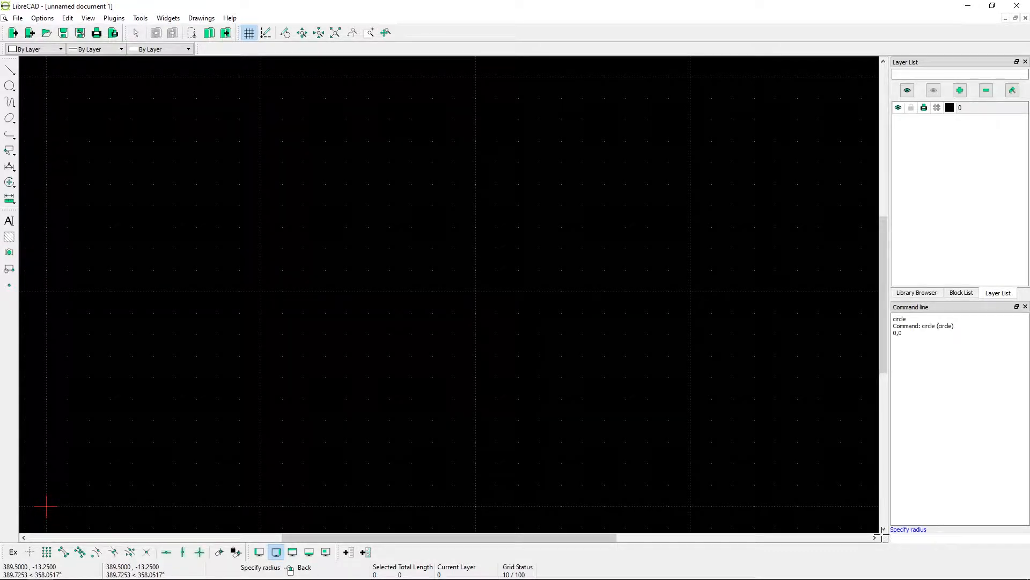
text(1)
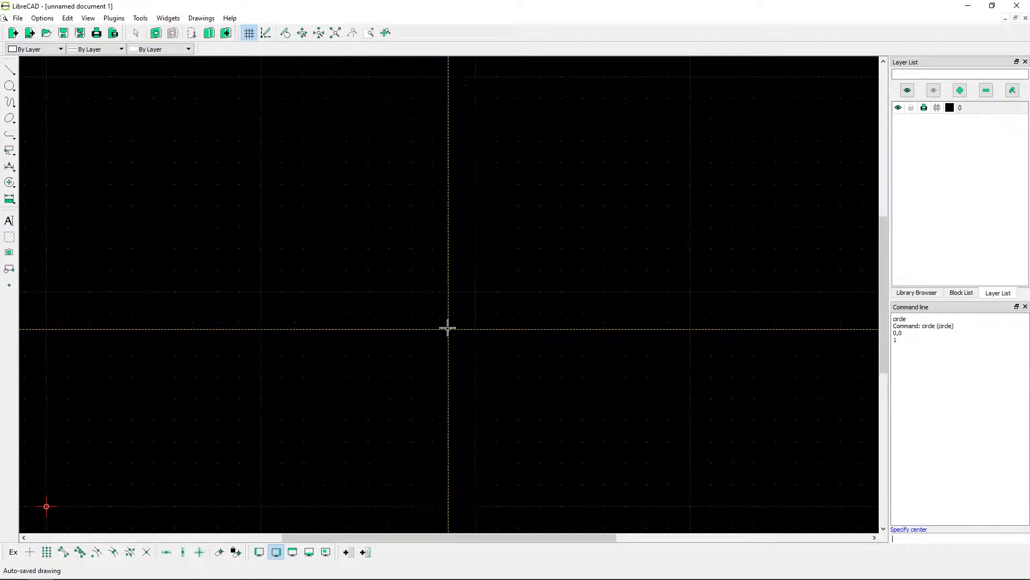
key(Enter)
text(line)
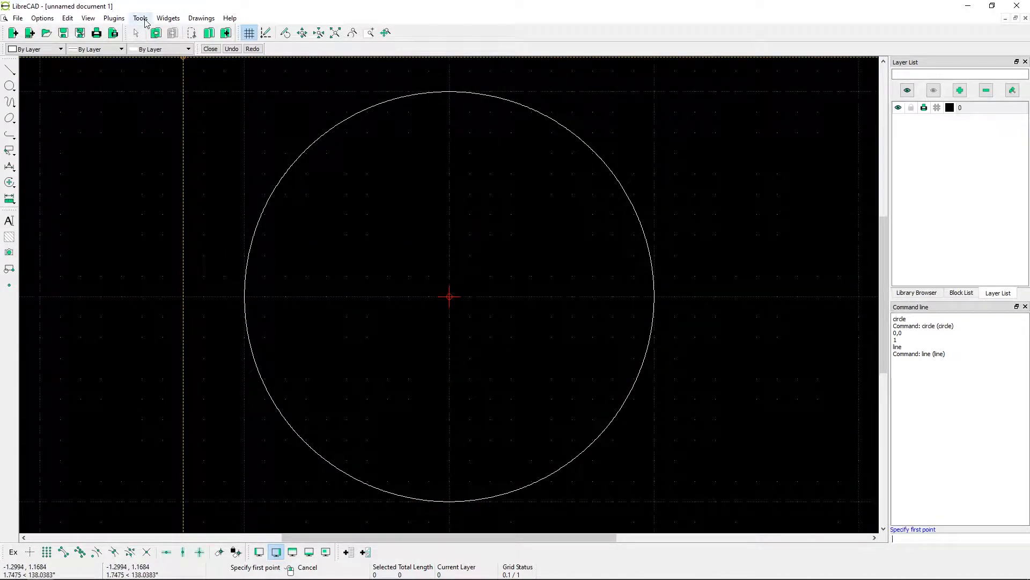
Step: Toggle the Snap Selection toolbar on from the Toolbars list
click(168, 18)
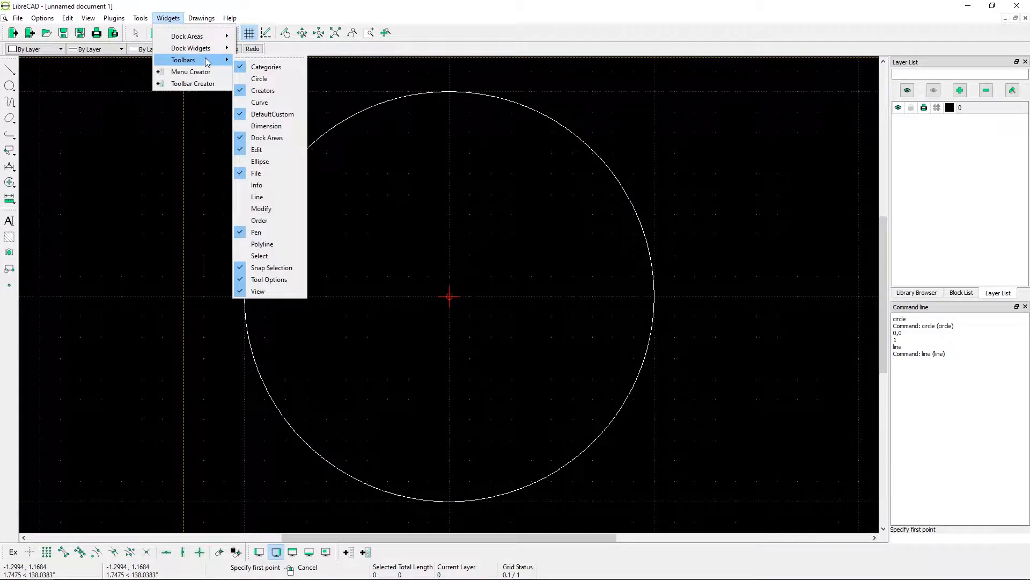
mouse_move(279, 270)
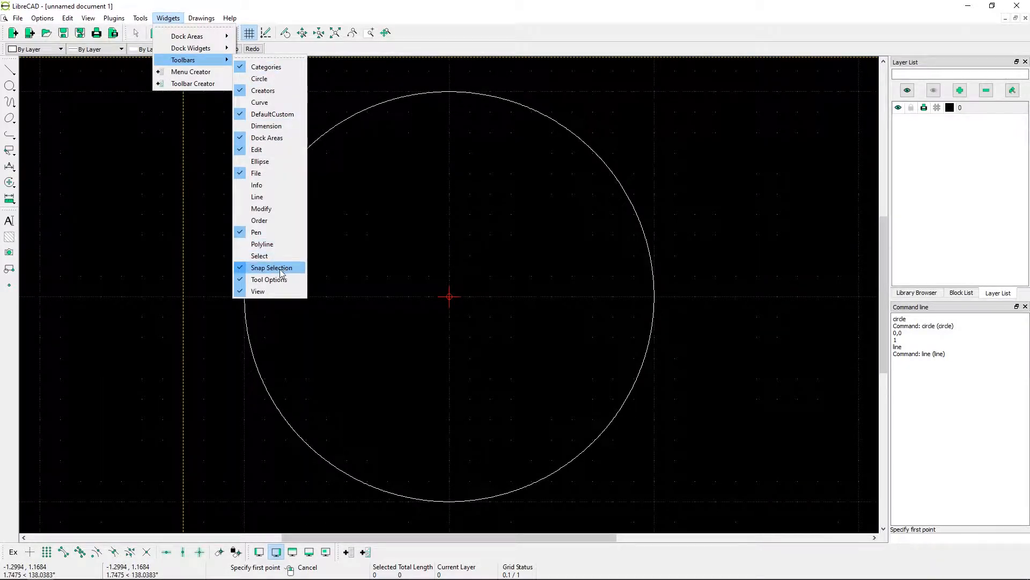
click(271, 268)
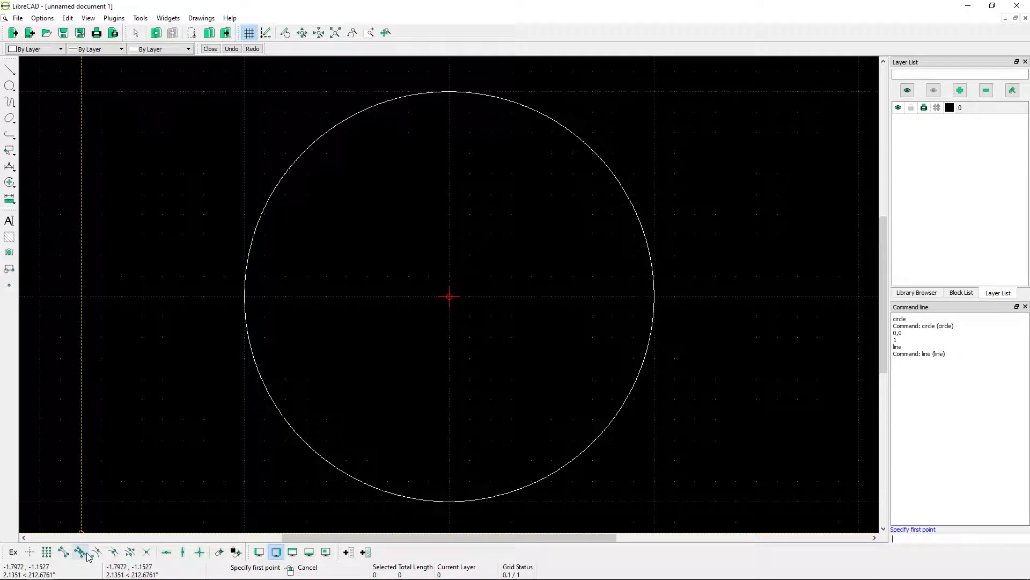
mouse_move(98, 550)
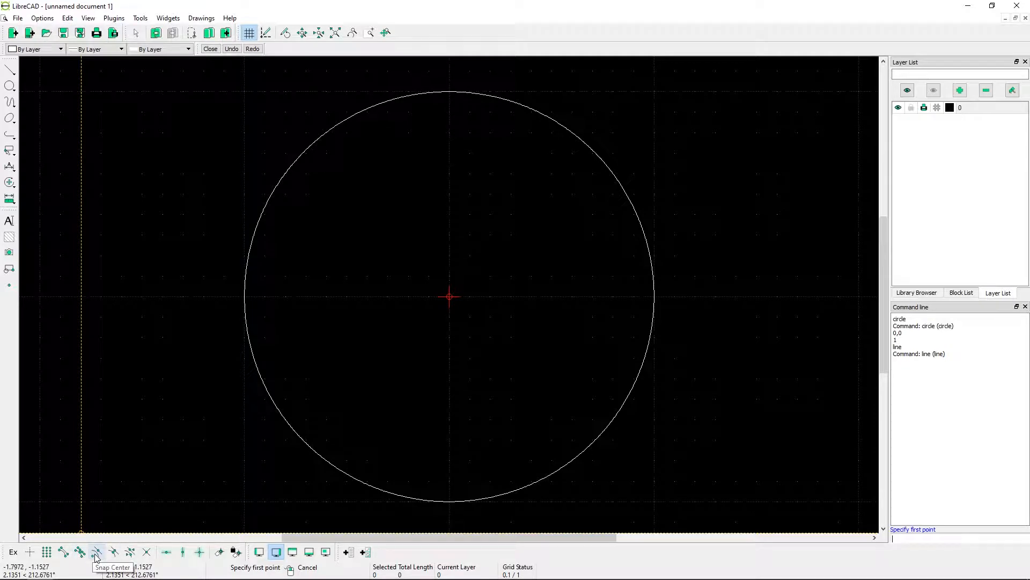
Step: Enable Snap Center and fix the line's first point at the circle centre
click(99, 551)
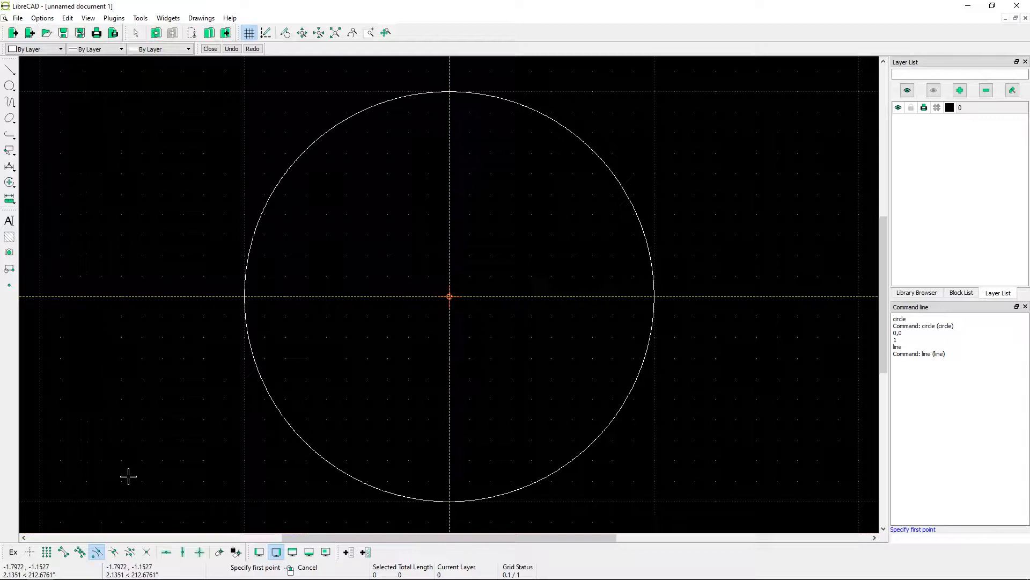
mouse_move(33, 72)
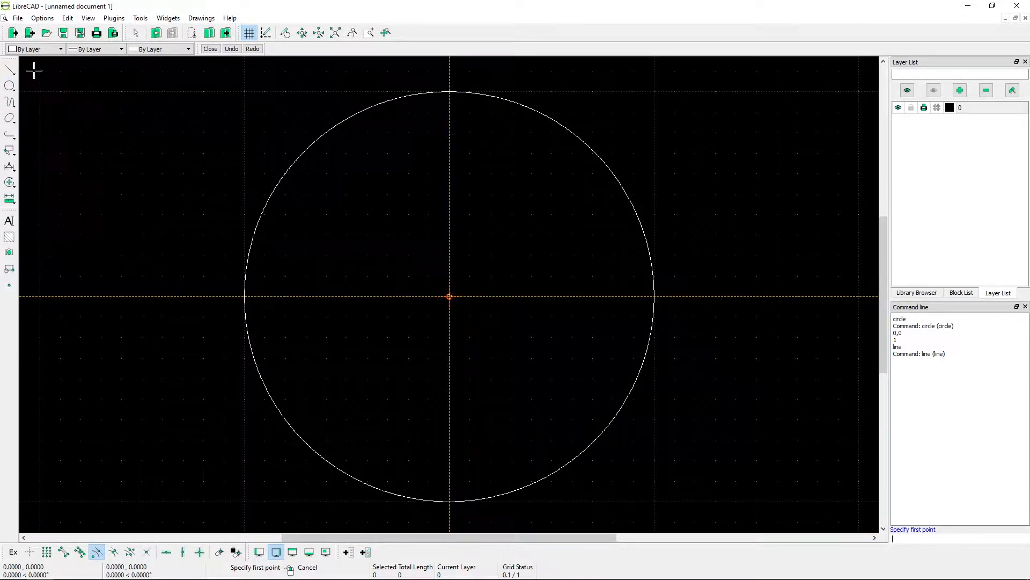
mouse_move(405, 311)
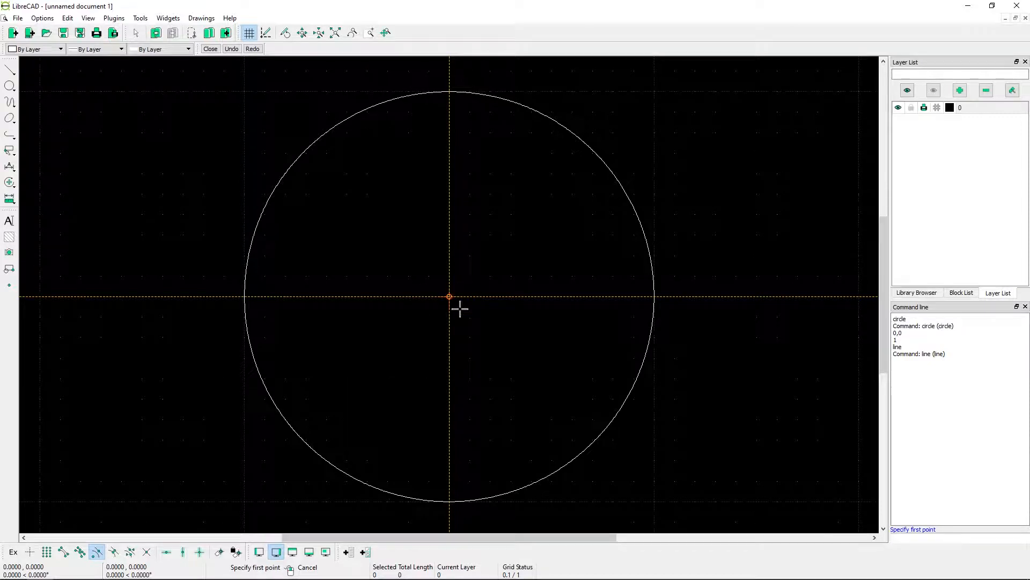
click(448, 297)
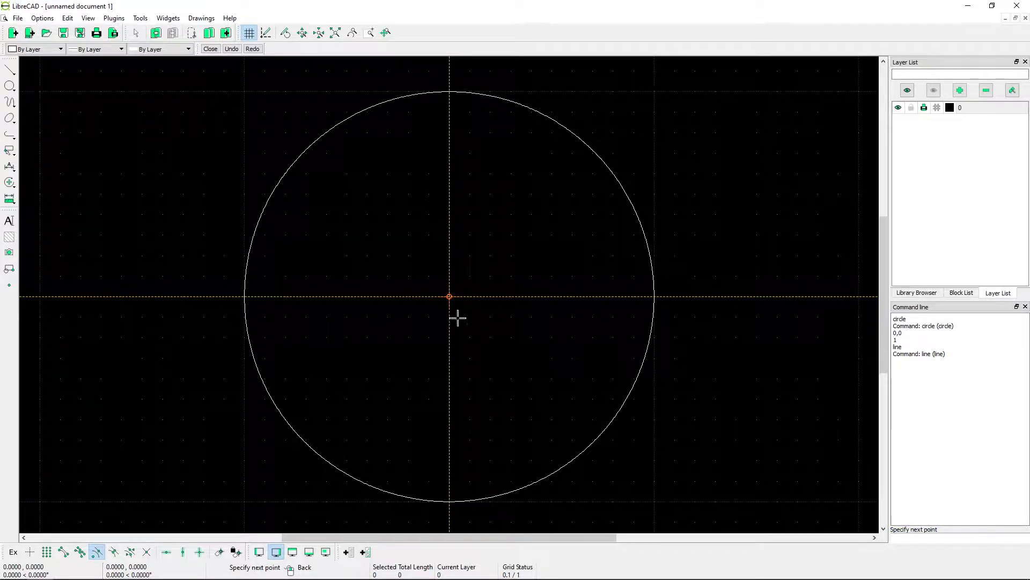
mouse_move(315, 150)
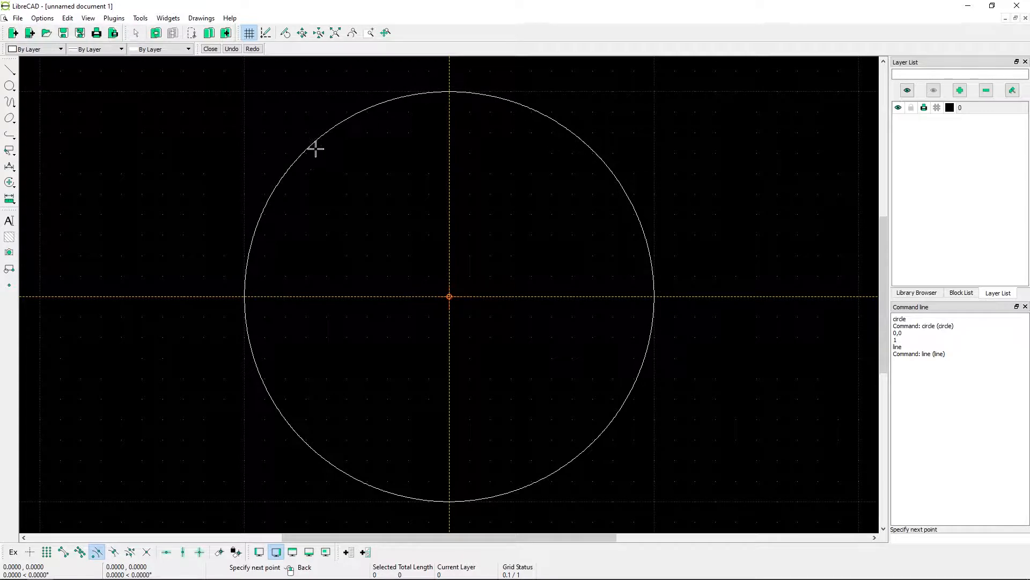
mouse_move(299, 330)
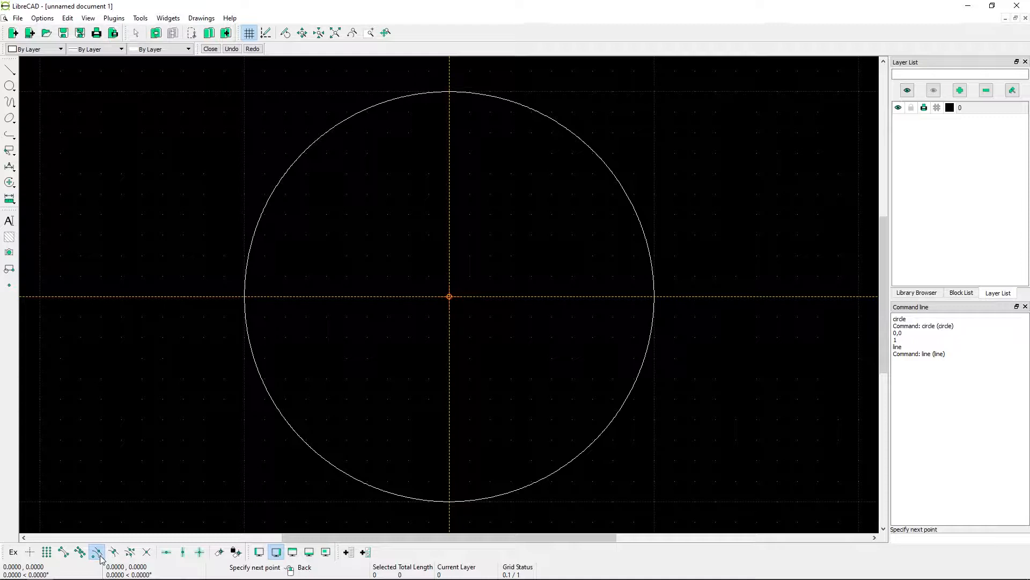
mouse_move(96, 553)
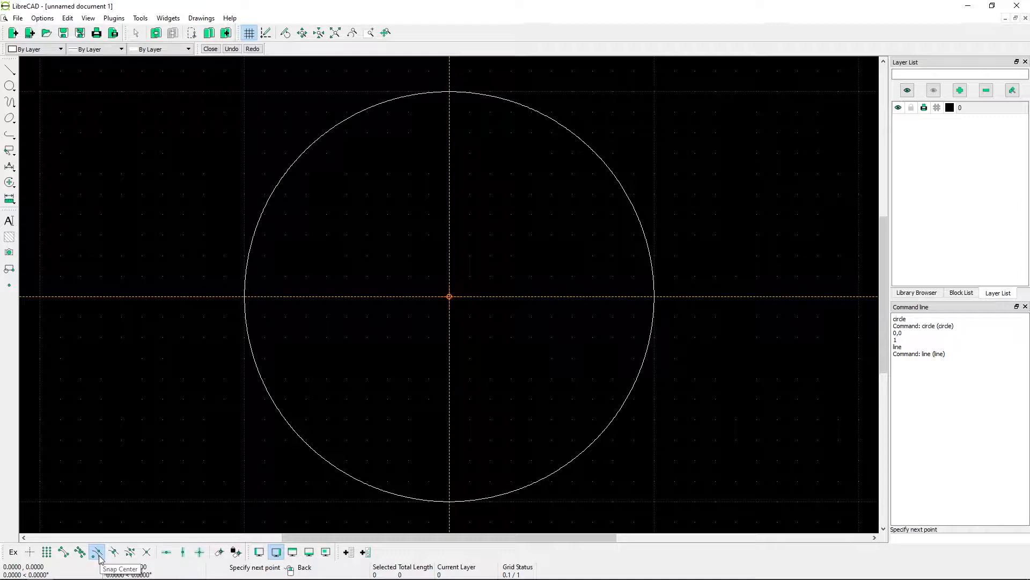
mouse_move(62, 551)
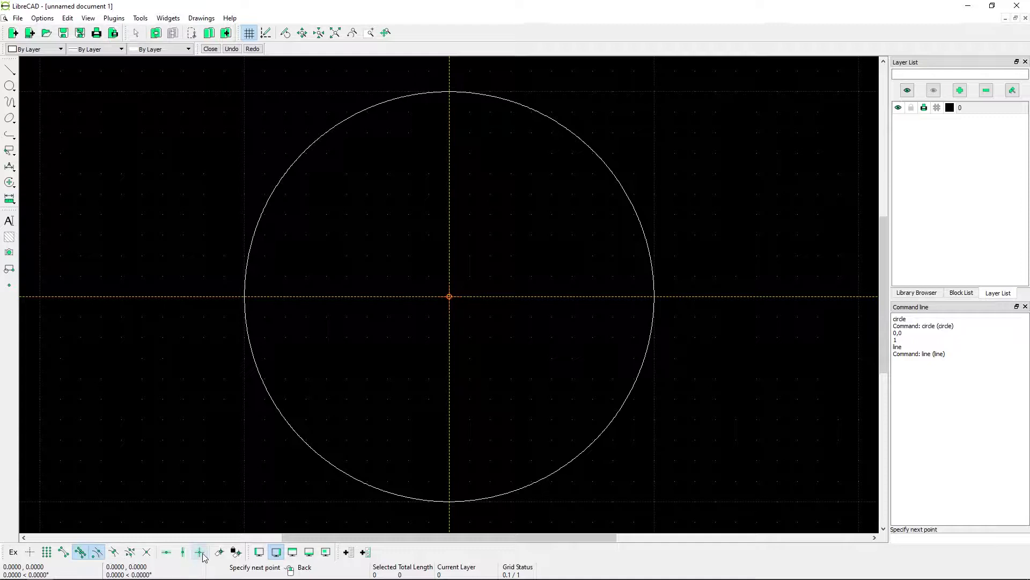
mouse_move(197, 552)
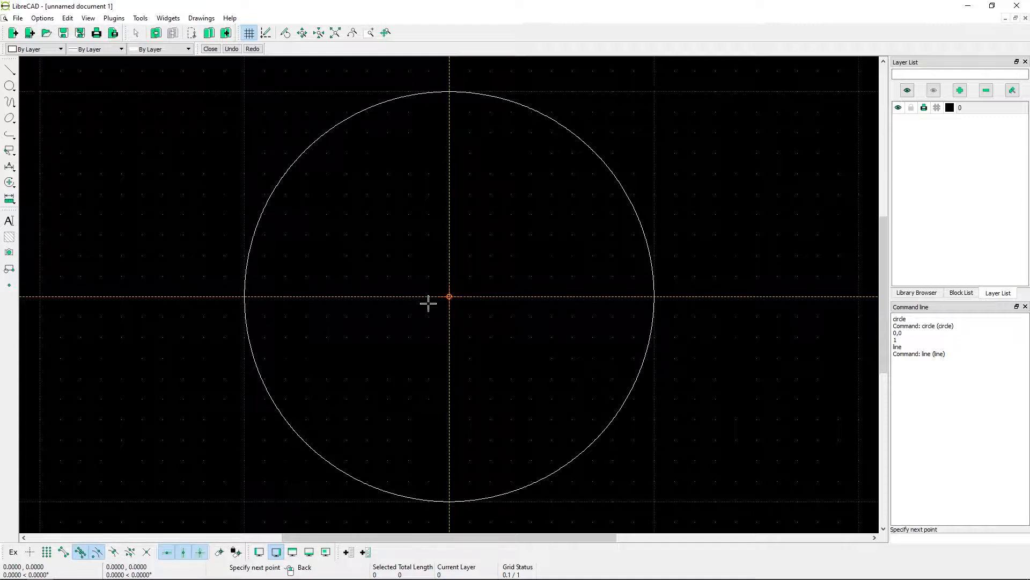
mouse_move(233, 306)
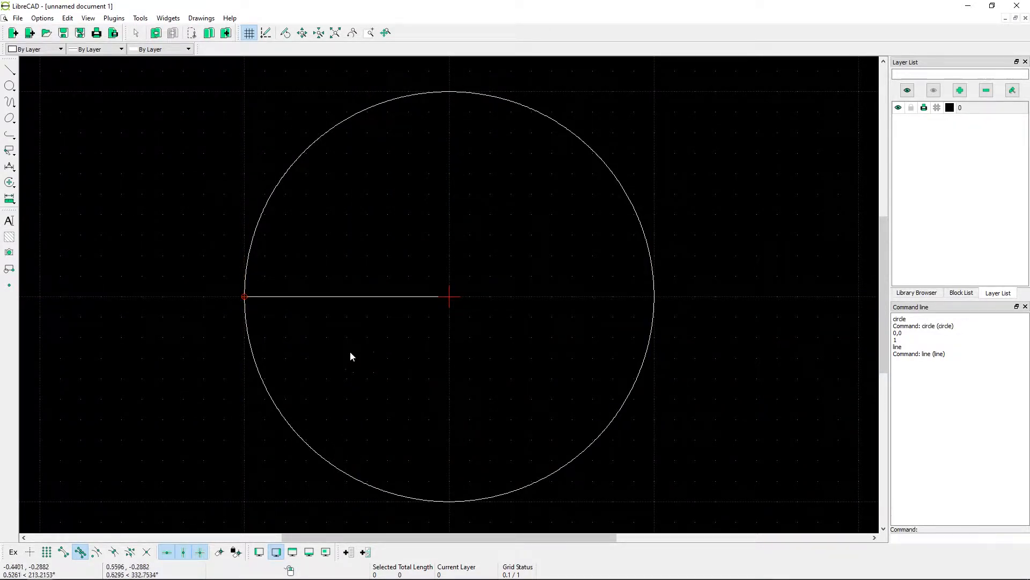
mouse_move(243, 314)
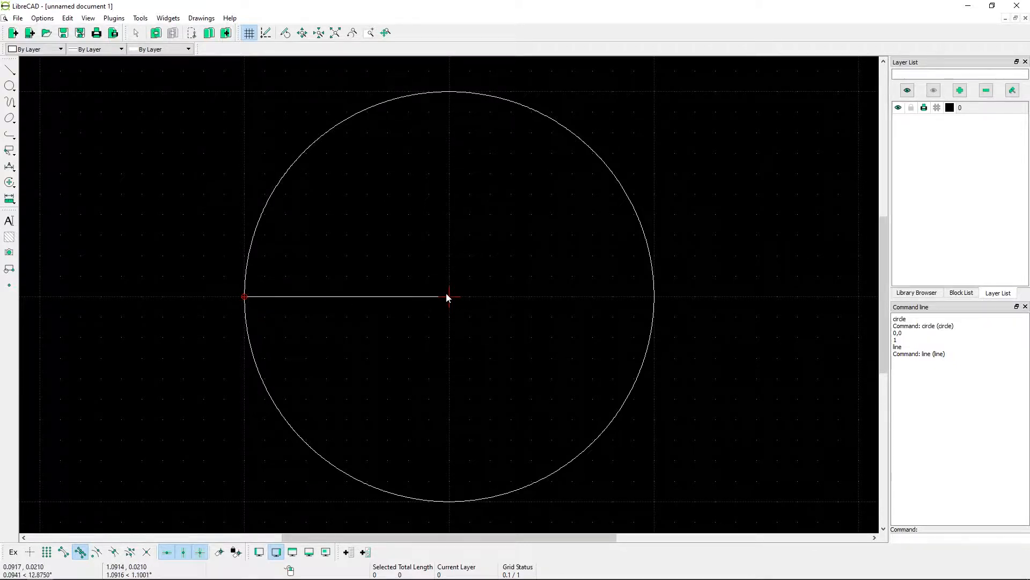
mouse_move(591, 418)
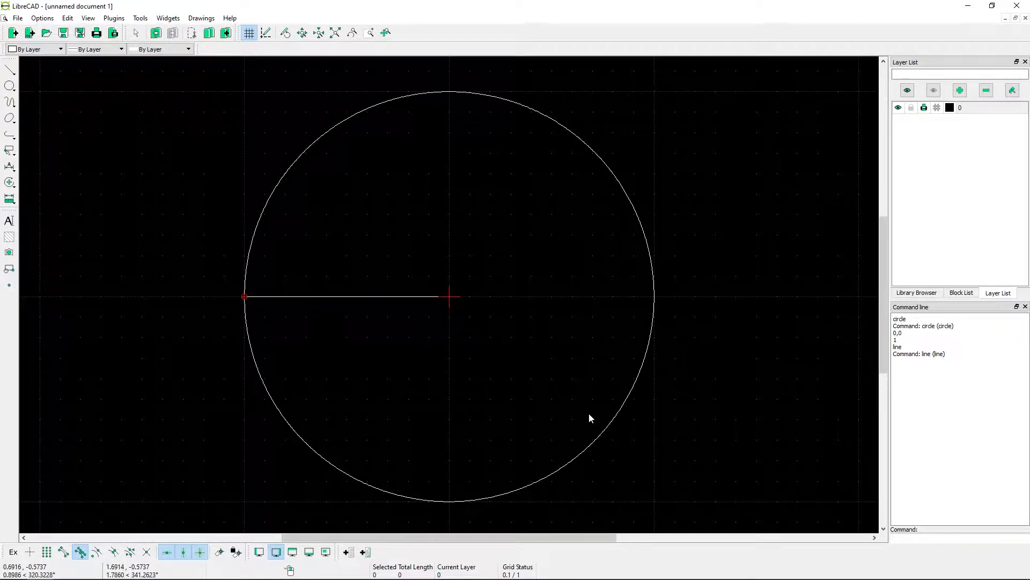
mouse_move(321, 411)
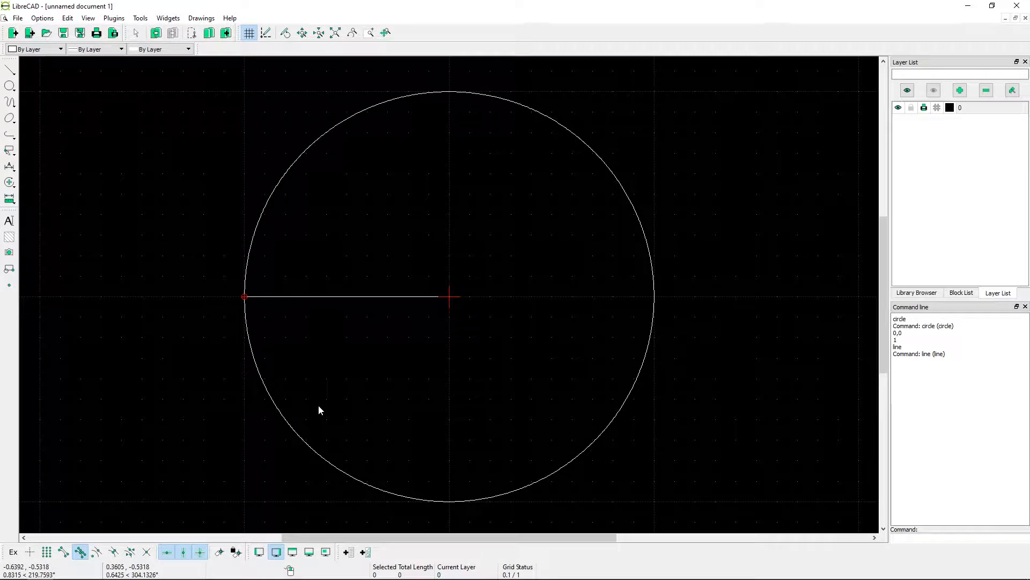
mouse_move(360, 310)
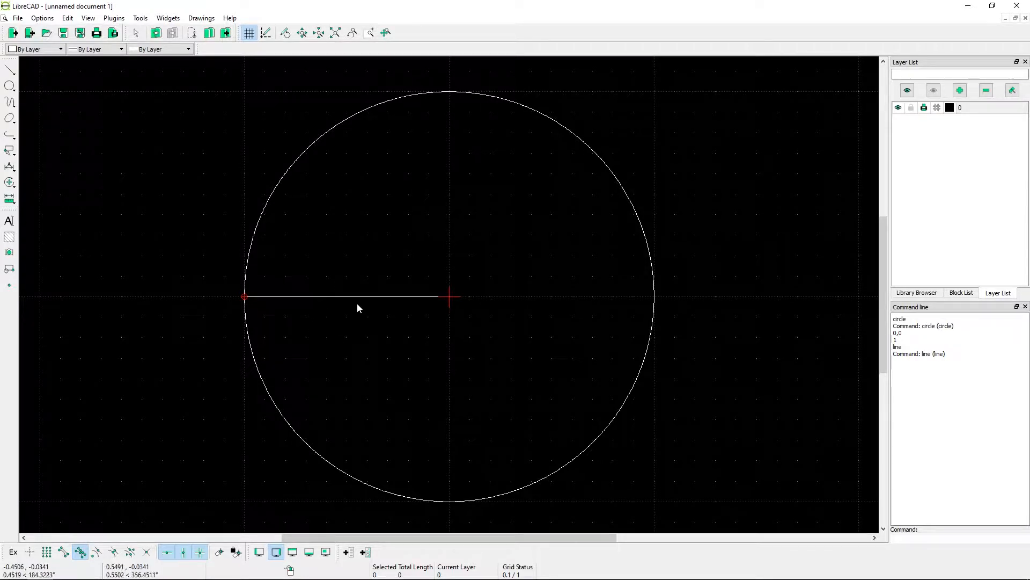
mouse_move(354, 325)
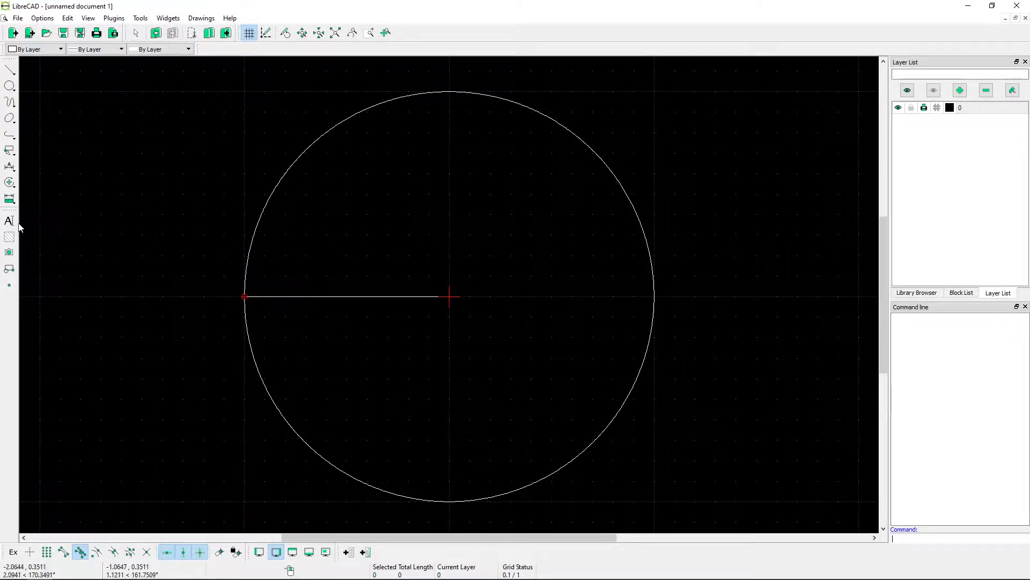
Step: Start the Distance Point to Point measurement from the Info toolbar
click(9, 198)
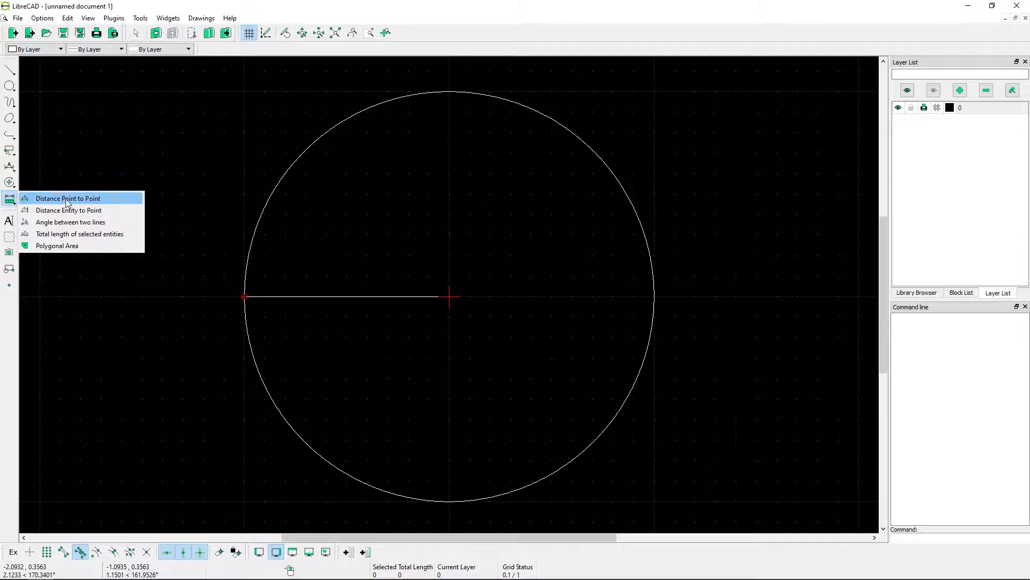
click(68, 198)
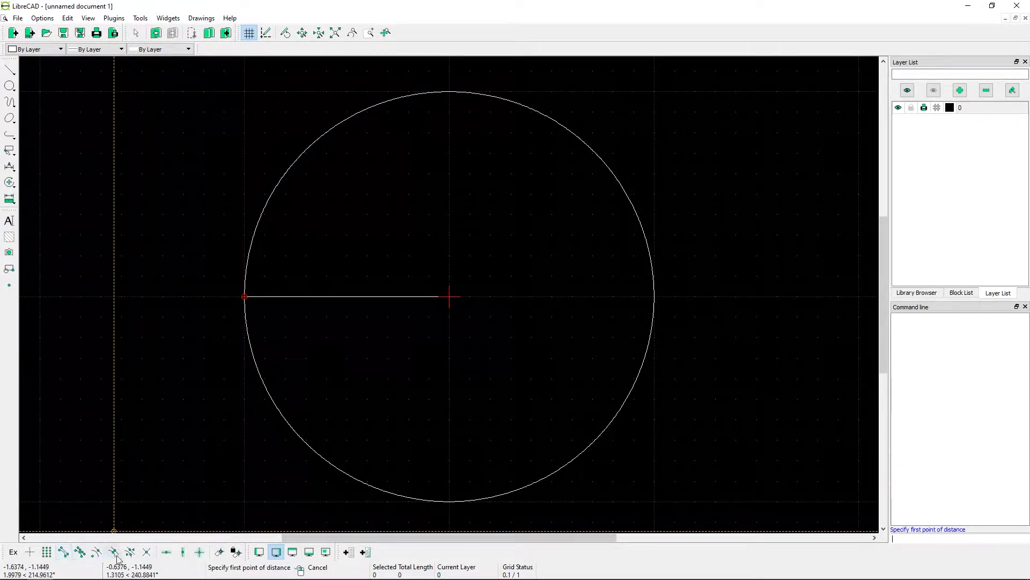
mouse_move(64, 549)
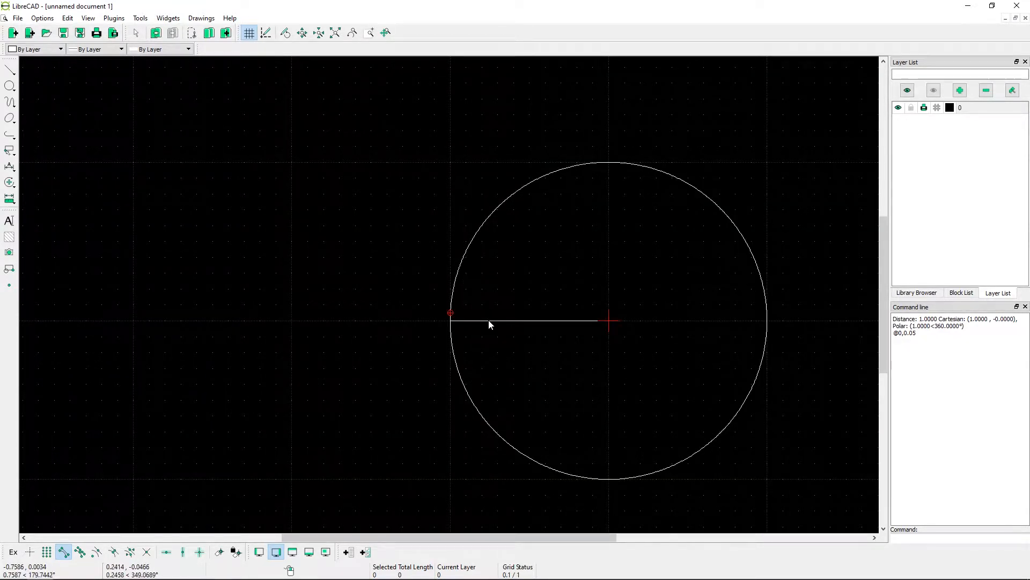
mouse_move(689, 362)
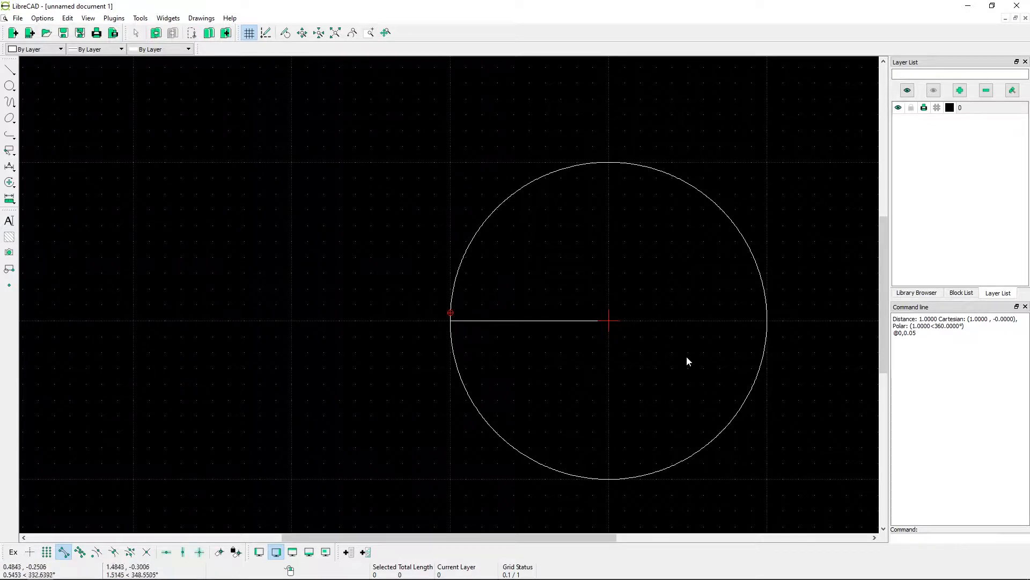
mouse_move(570, 368)
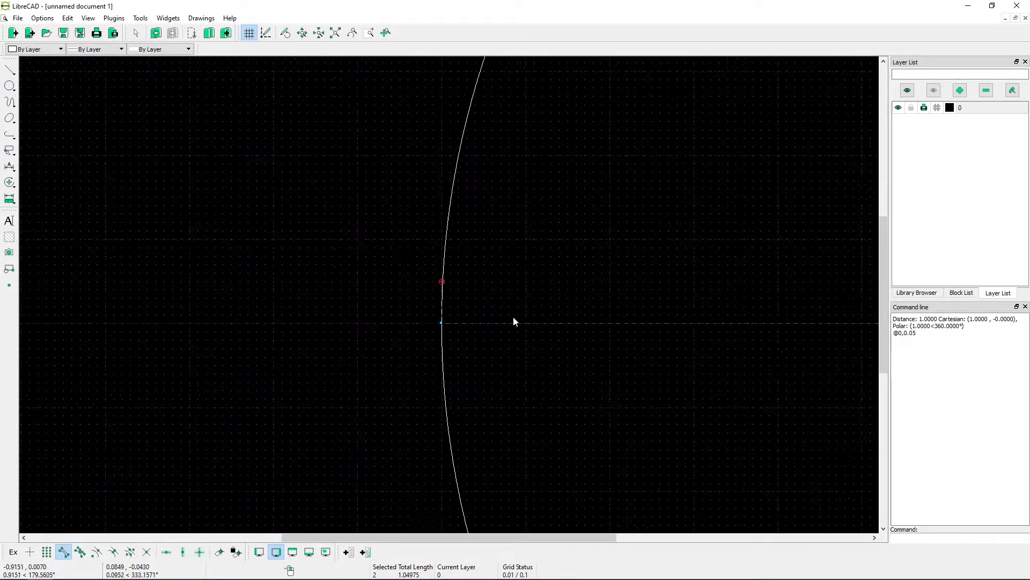
Step: Start Move and Rotate with the circle centre as reference and target point
click(140, 17)
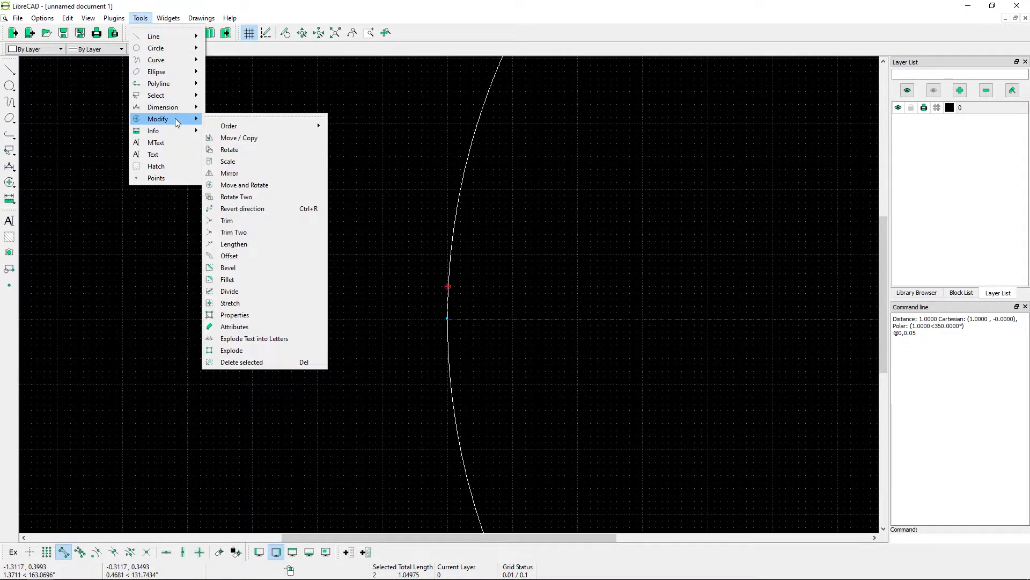
click(229, 150)
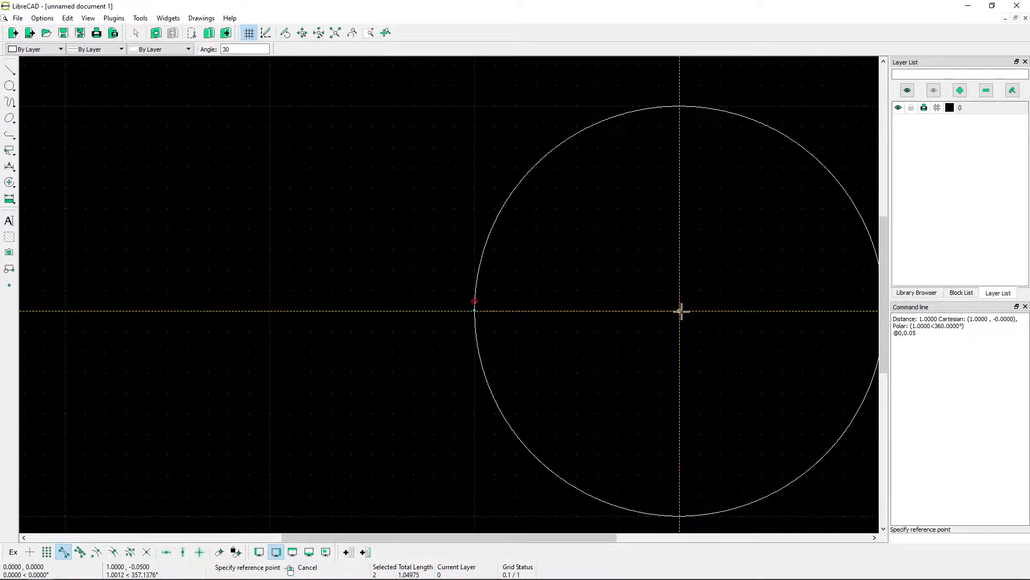
click(680, 310)
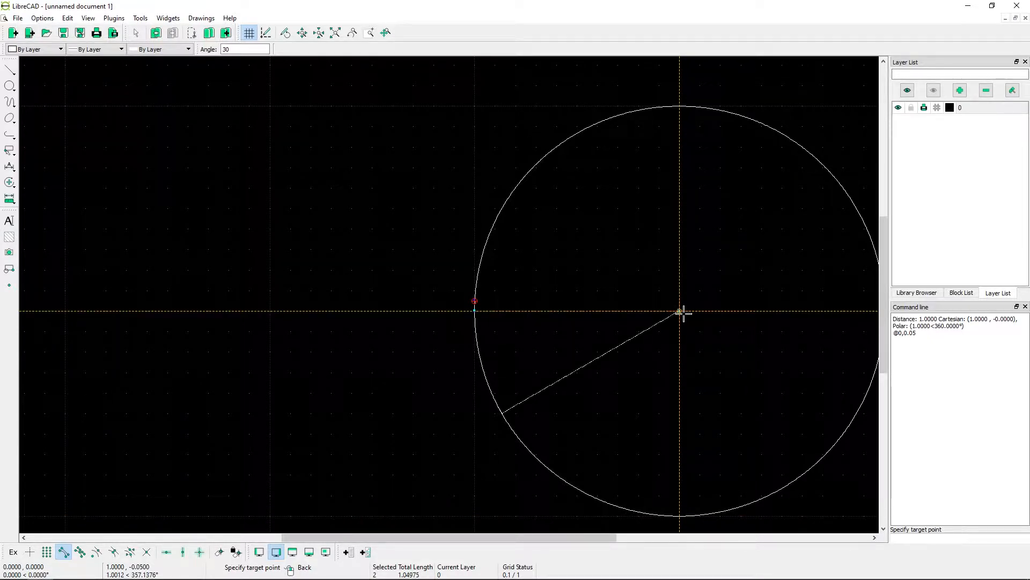
click(679, 311)
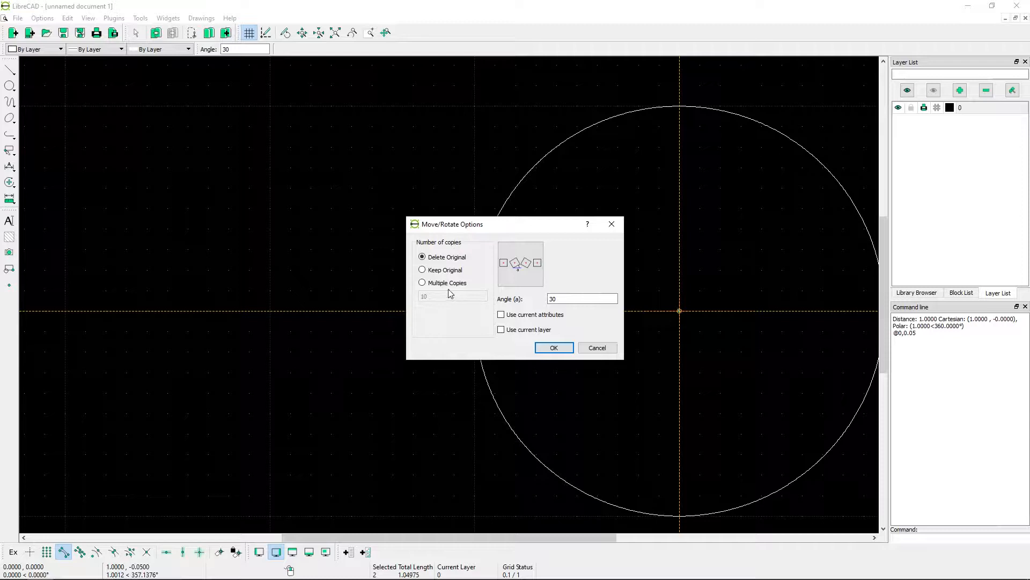
Step: Create 10 multiple copies rotated by 2.86478897565 degrees about the centre
click(422, 282)
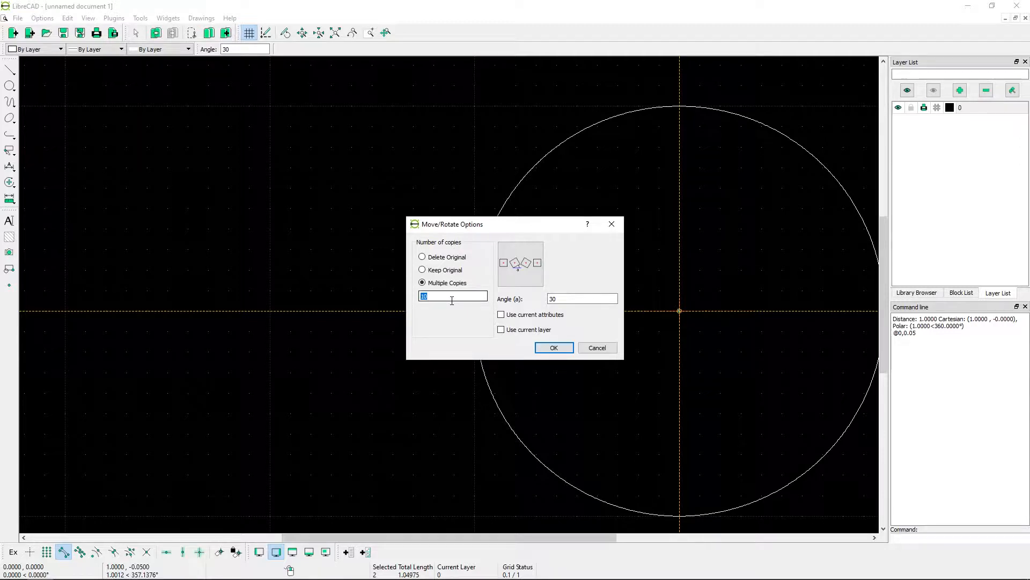
click(582, 299)
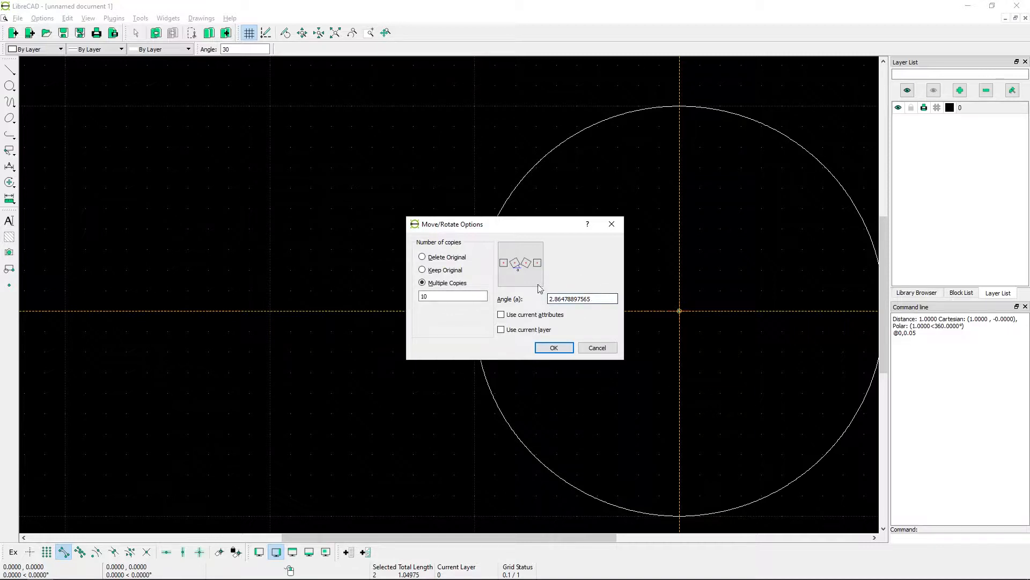
click(553, 347)
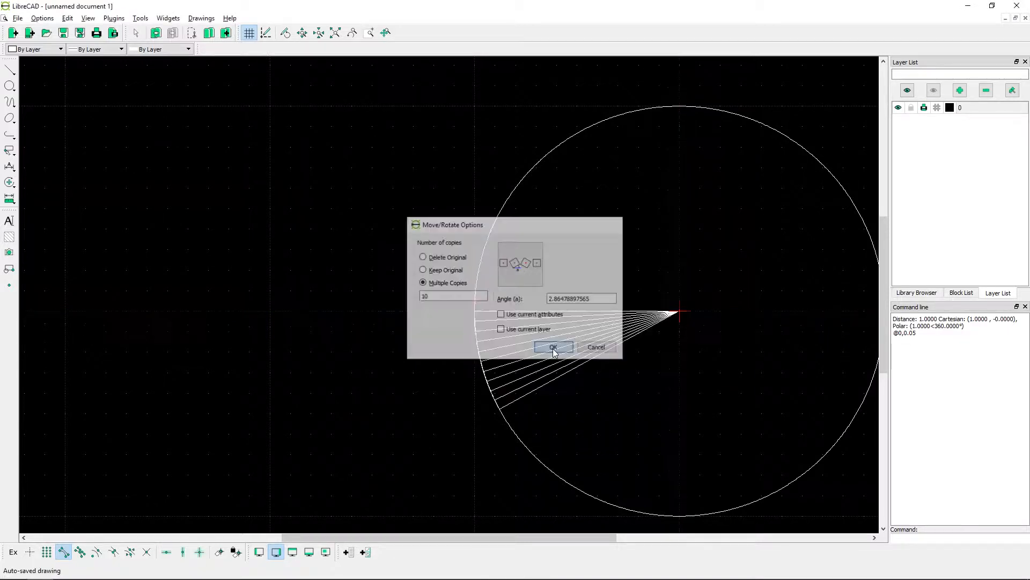
click(552, 347)
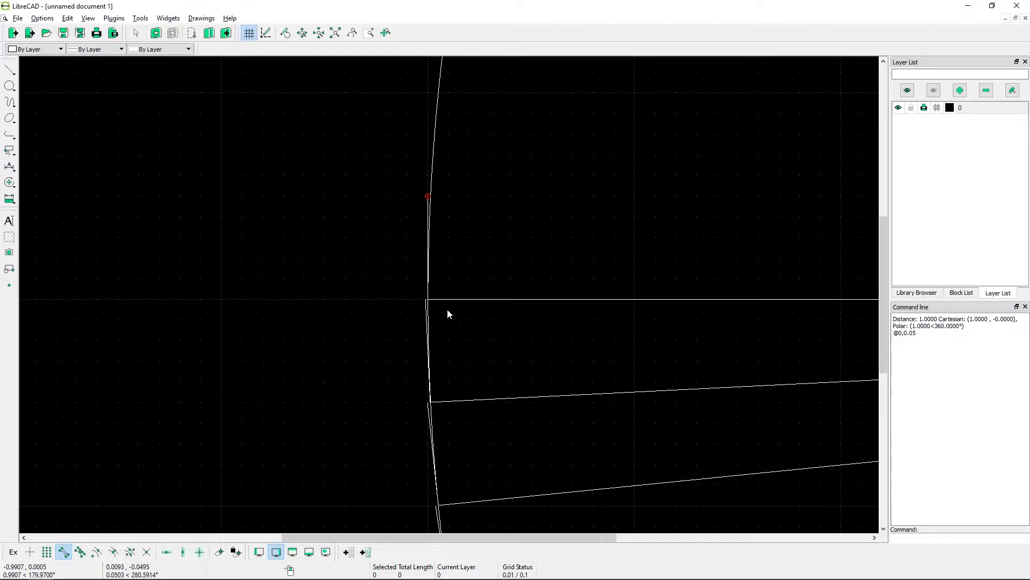
mouse_move(464, 301)
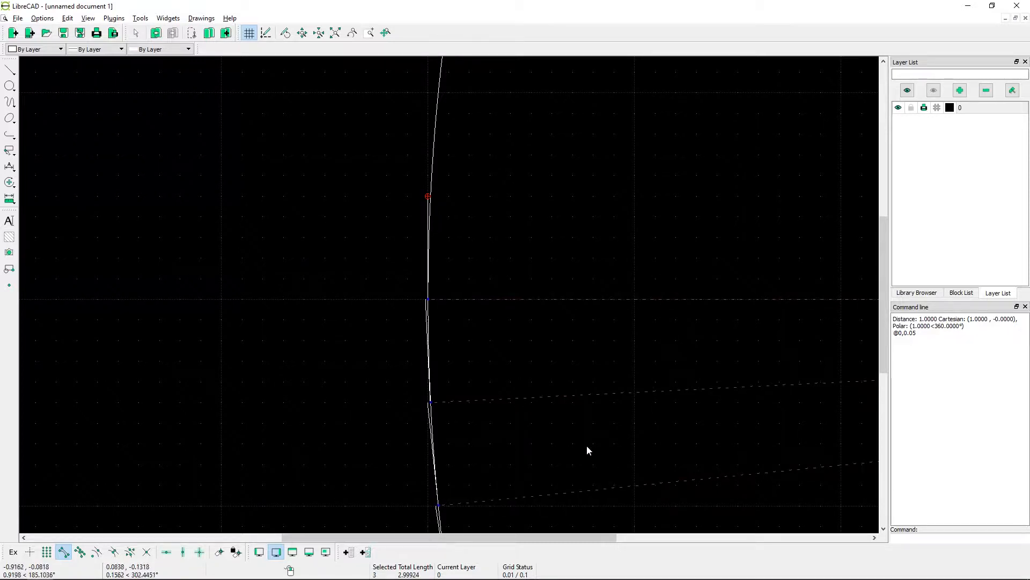
mouse_move(427, 209)
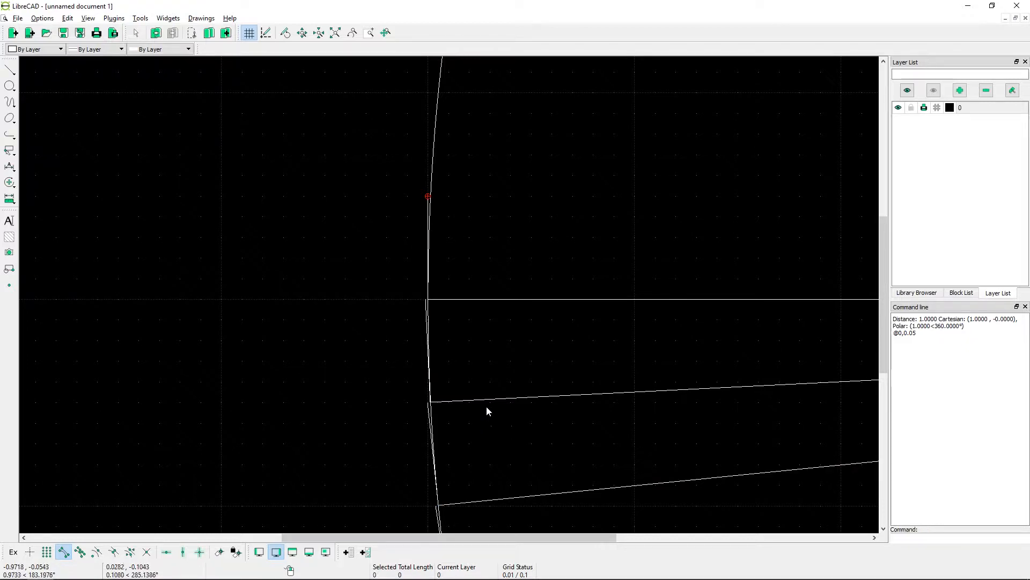
Step: Start Lengthen with a length of 0.05 for the next tangent line
click(139, 17)
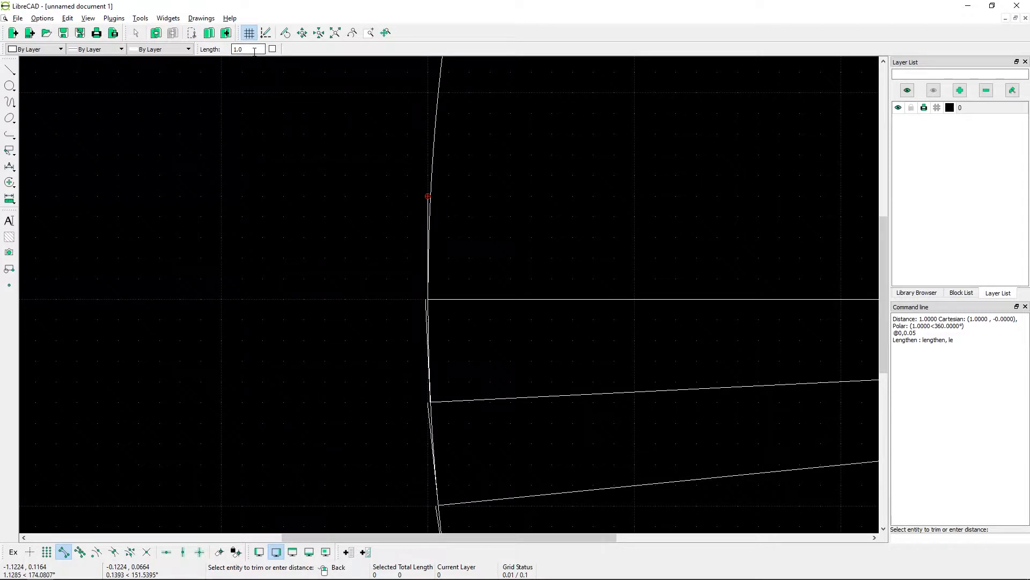
text(0)
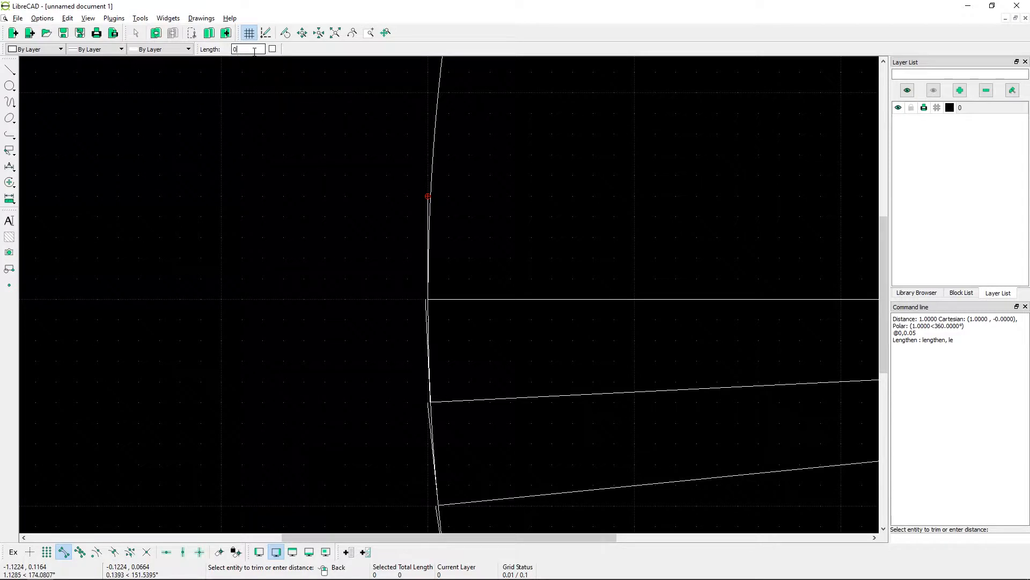
text(.05)
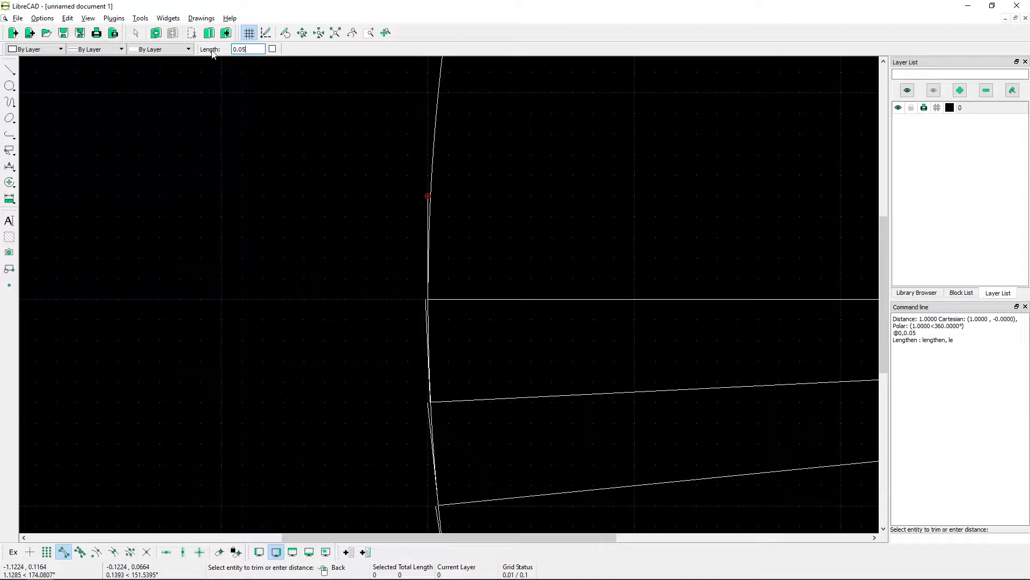
mouse_move(272, 48)
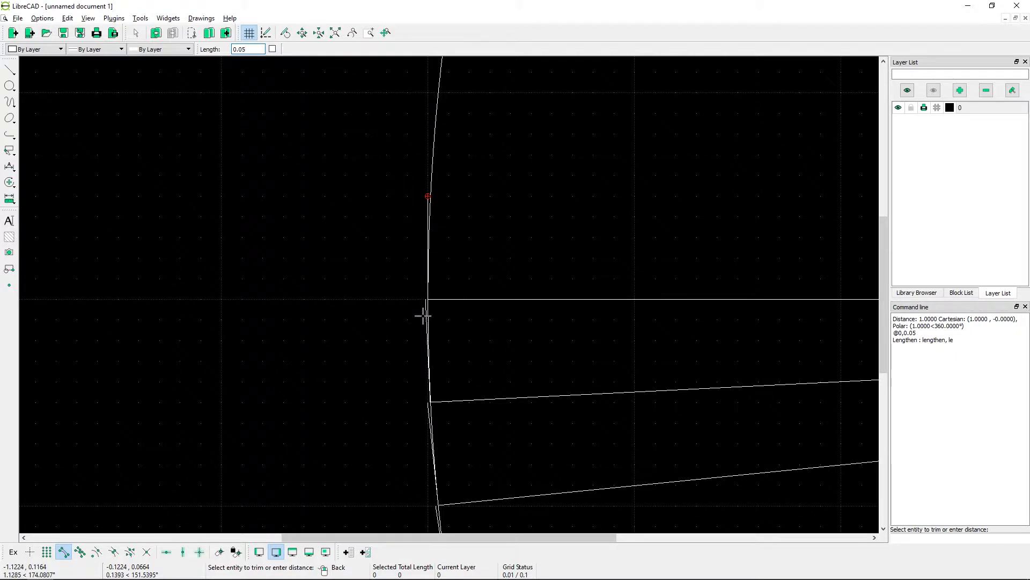
mouse_move(457, 401)
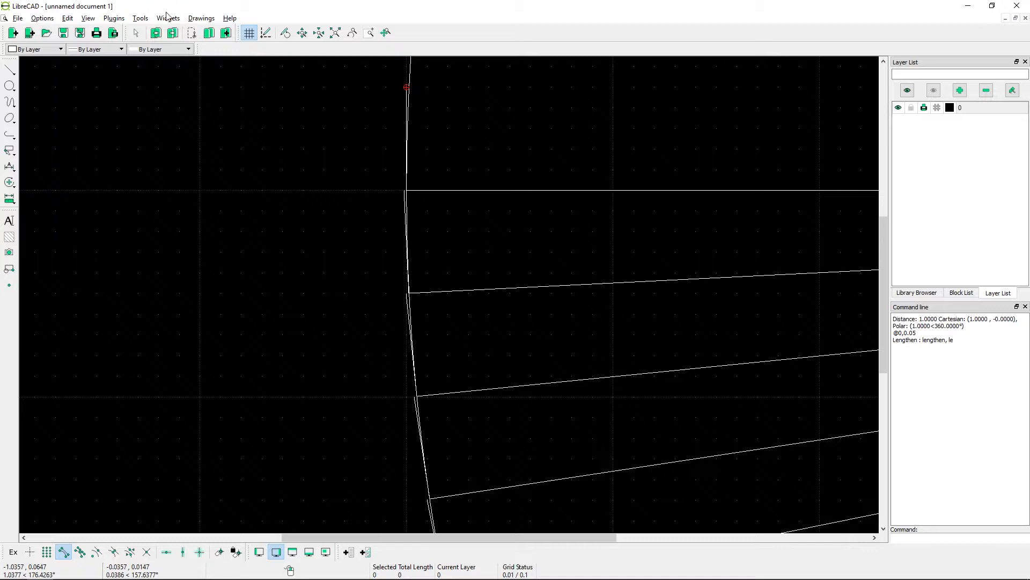
Step: Lengthen successive tangent lines by 0.05, 0.1 and 0.2
click(140, 17)
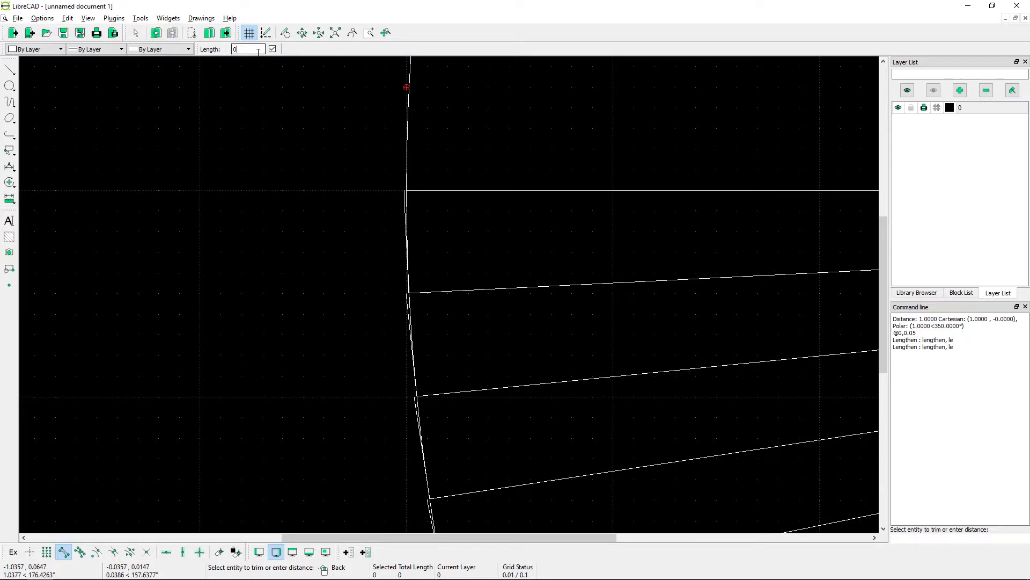
mouse_move(246, 49)
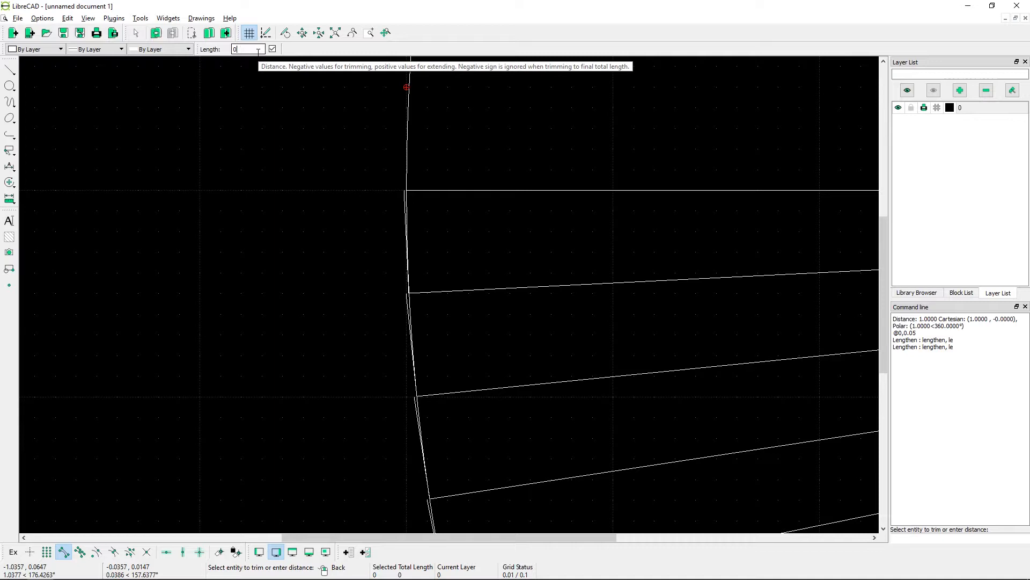
text(.05)
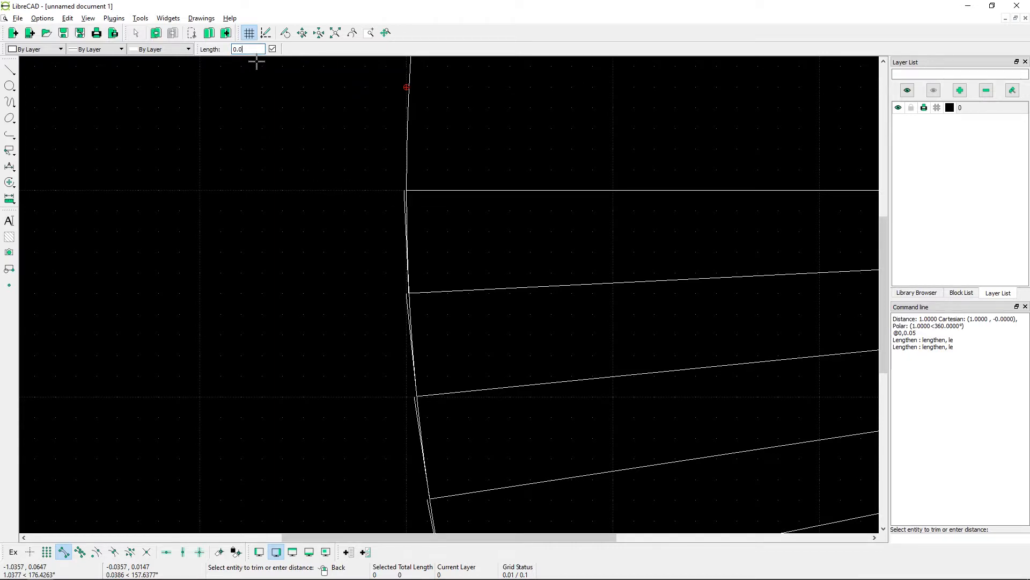
text(0.1)
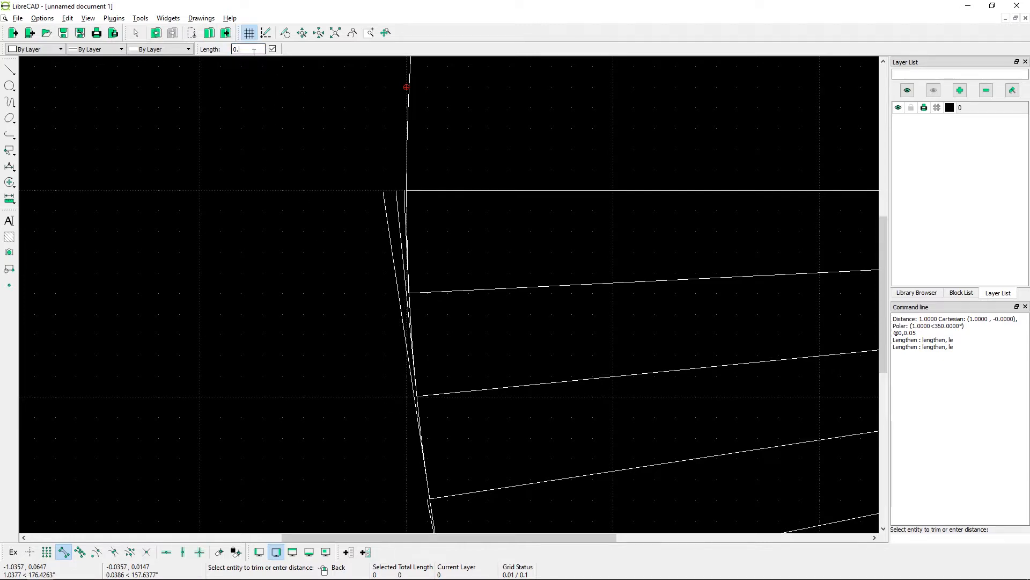
text(0.2)
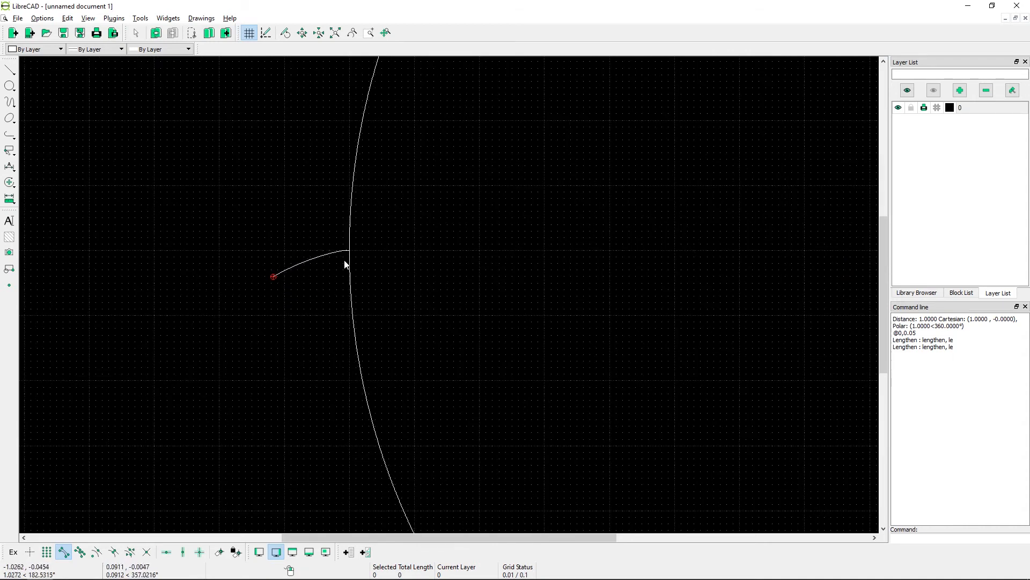
mouse_move(317, 307)
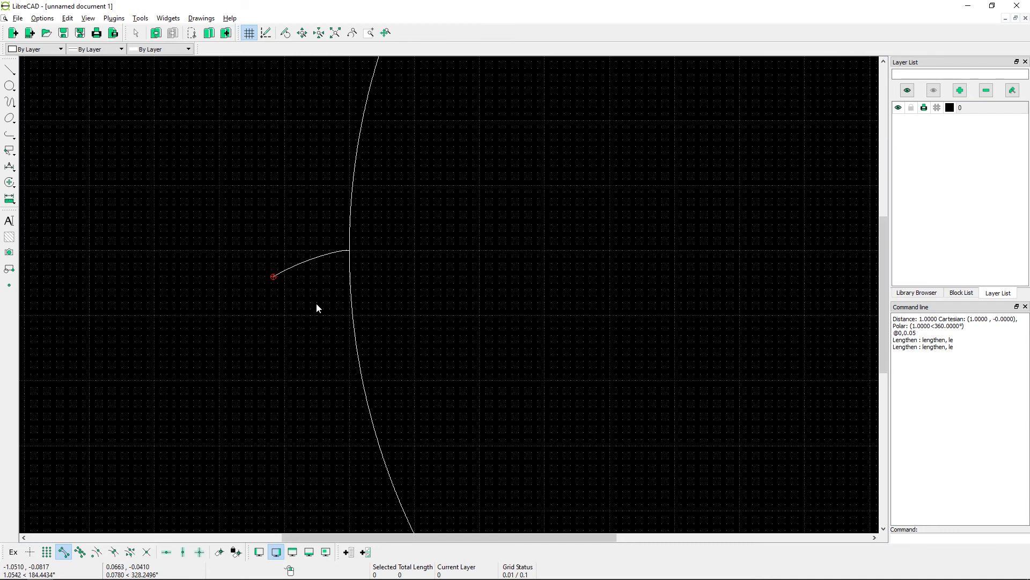